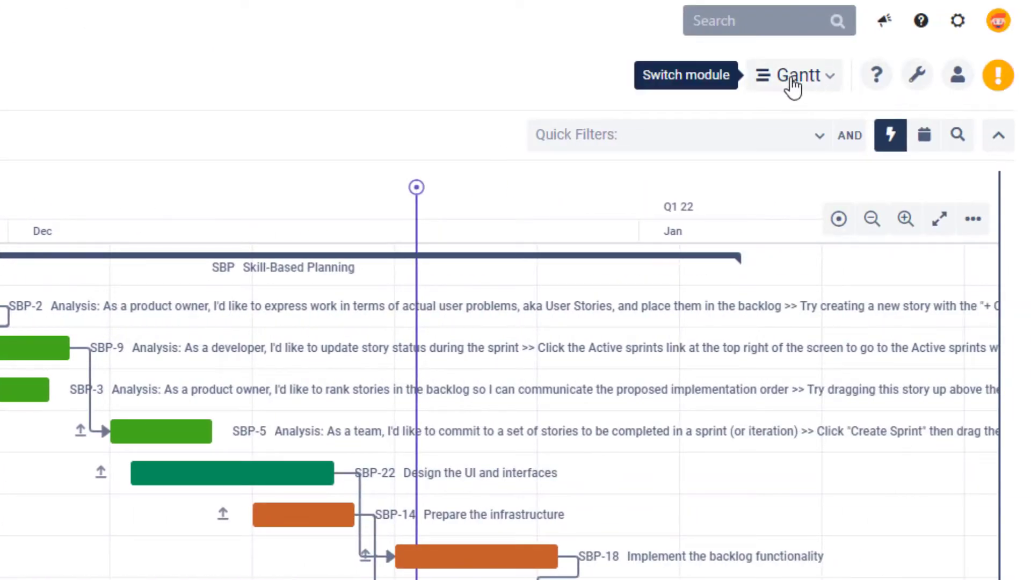
# Show the scenario list from the Live dropdown next to the Skill-Based Planning Example title
pyautogui.click(795, 75)
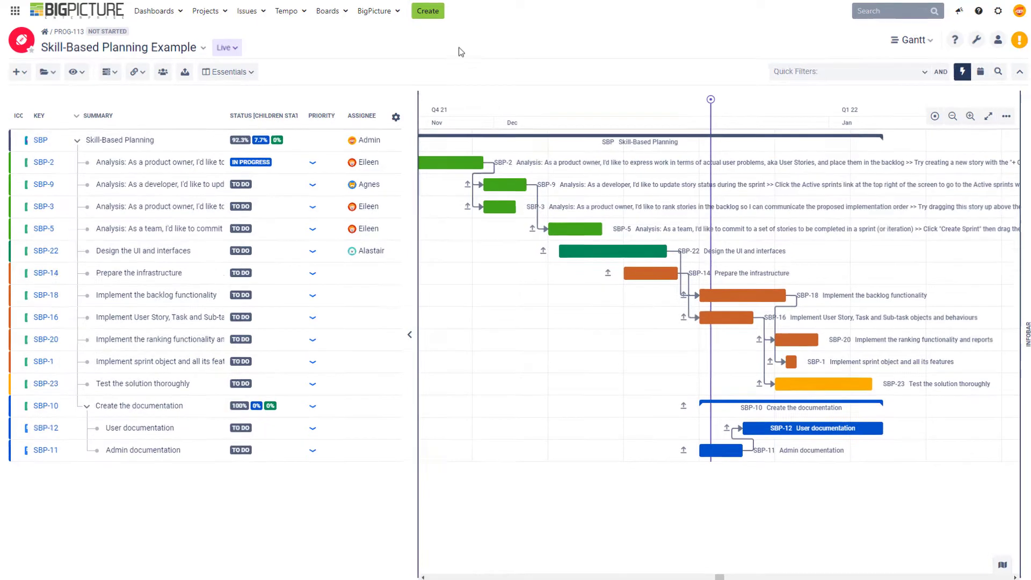
pyautogui.click(226, 48)
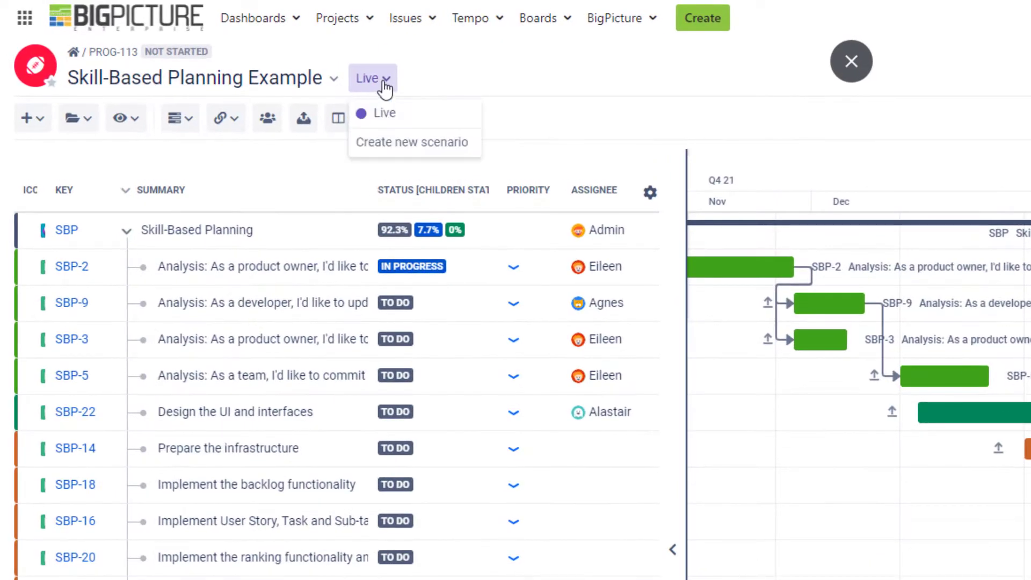
pyautogui.moveTo(413, 114)
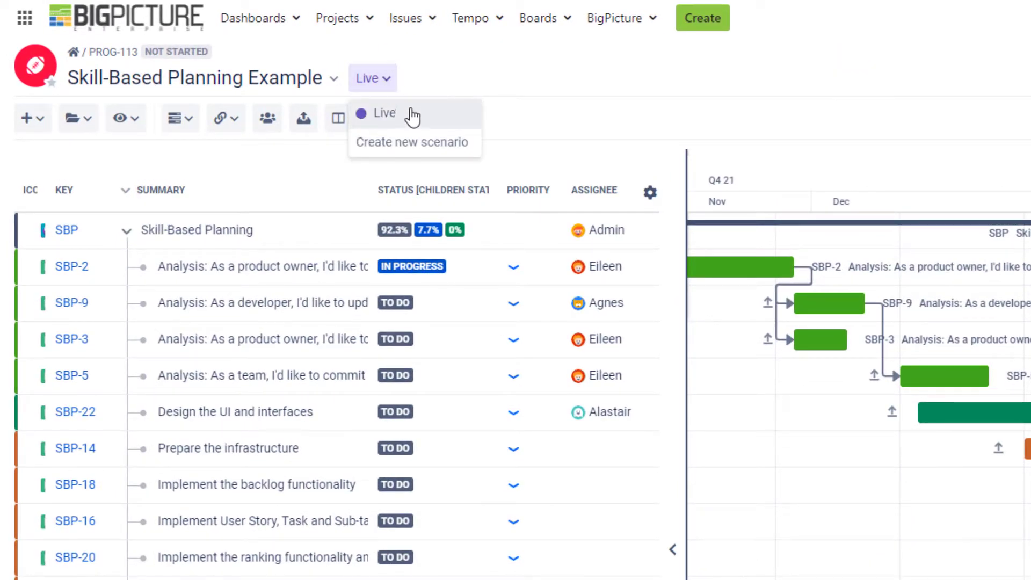
pyautogui.moveTo(411, 146)
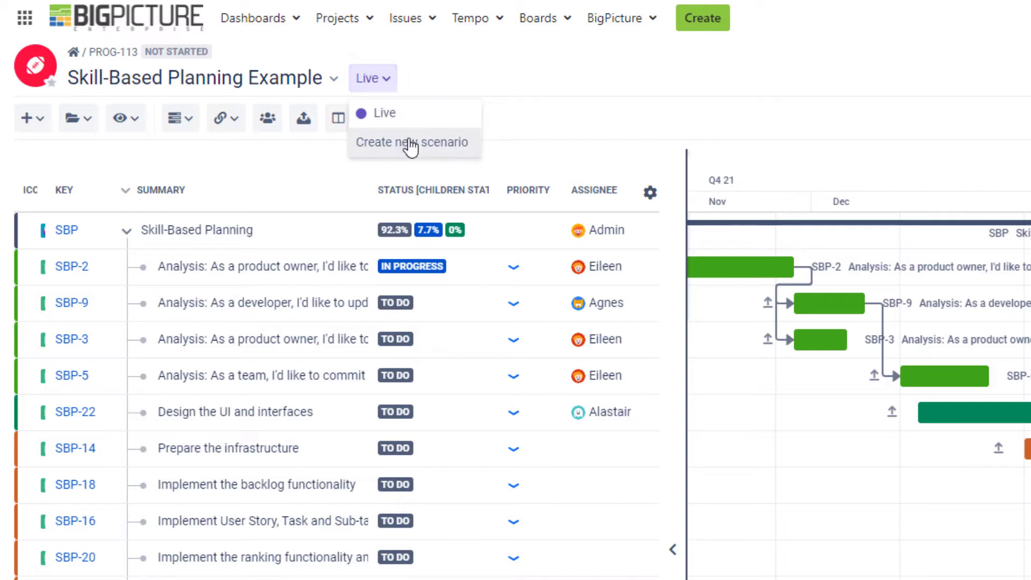
pyautogui.moveTo(419, 120)
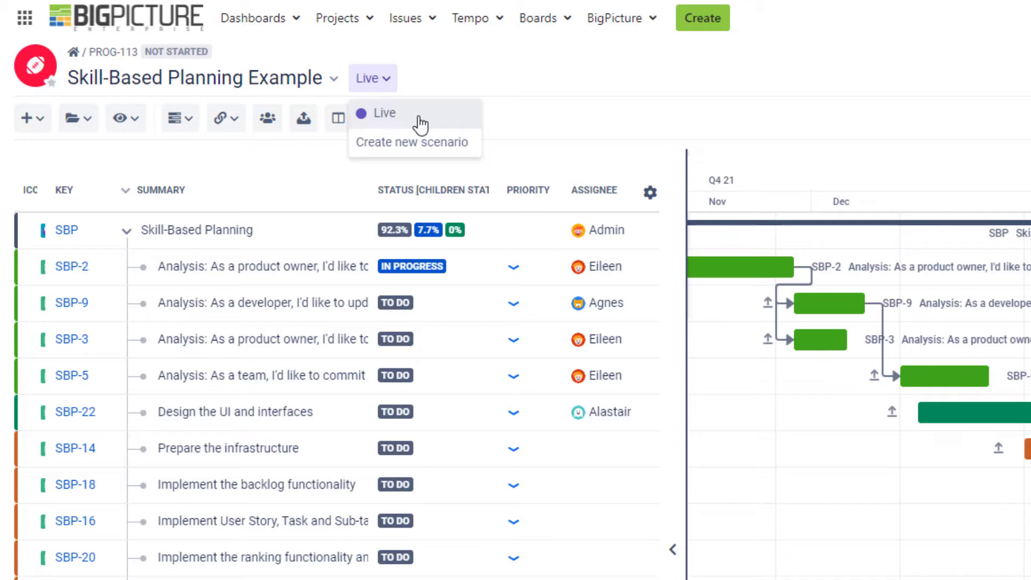
# Create a new private scenario named 'Additional space between tasks', toggling Private off and back on
pyautogui.click(408, 142)
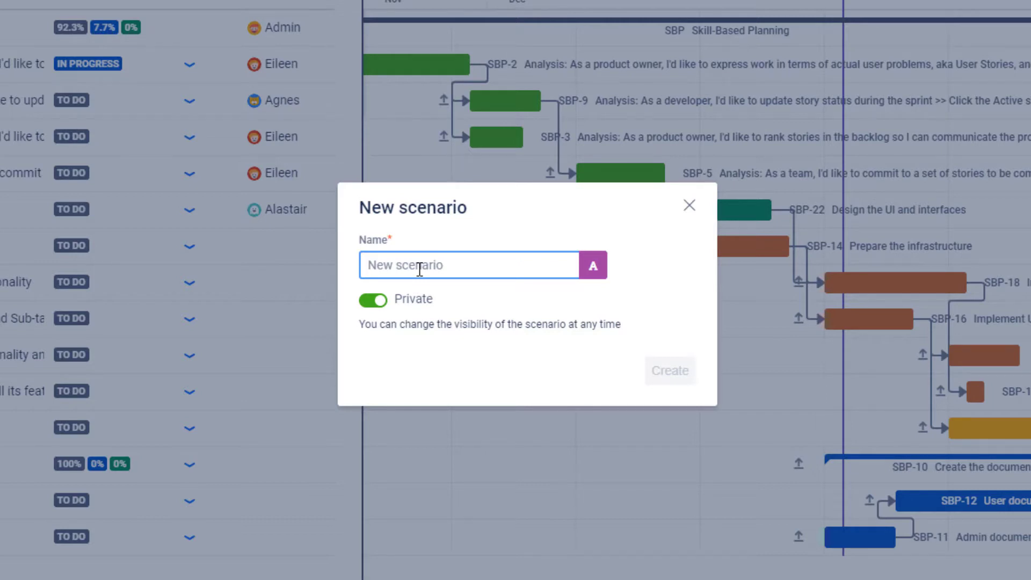
pyautogui.write('Additional space')
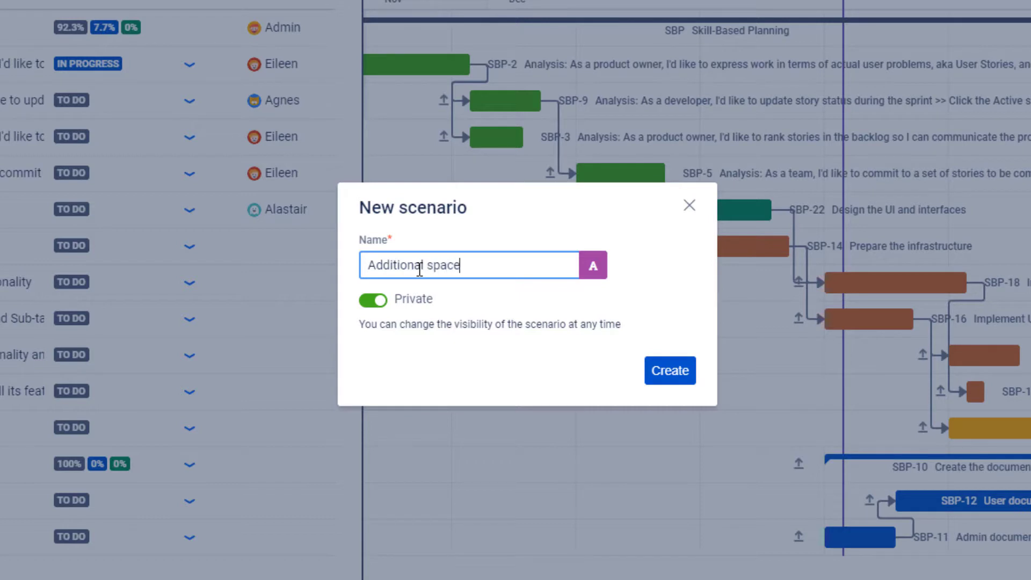
pyautogui.write('between tasks')
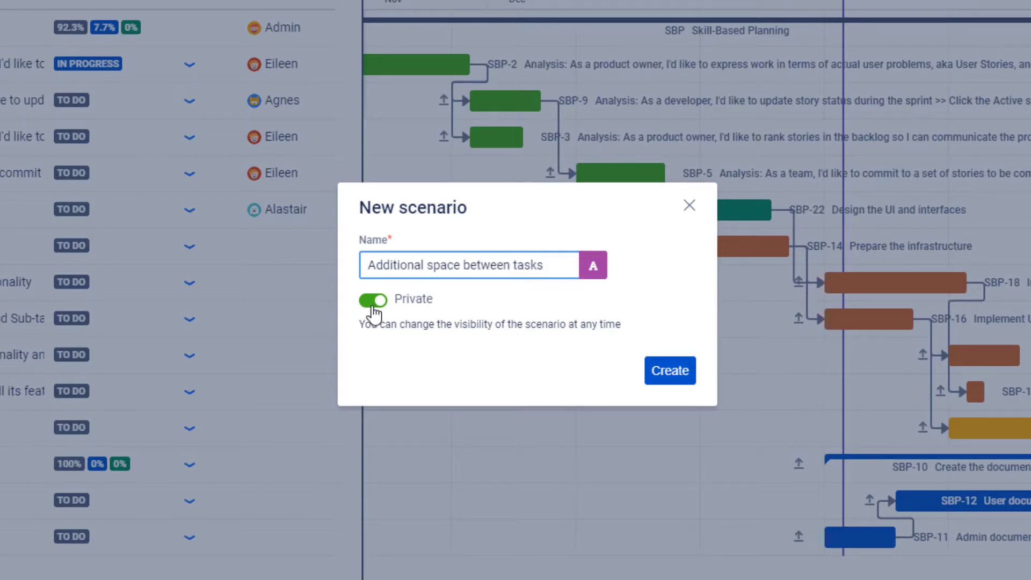
pyautogui.click(372, 298)
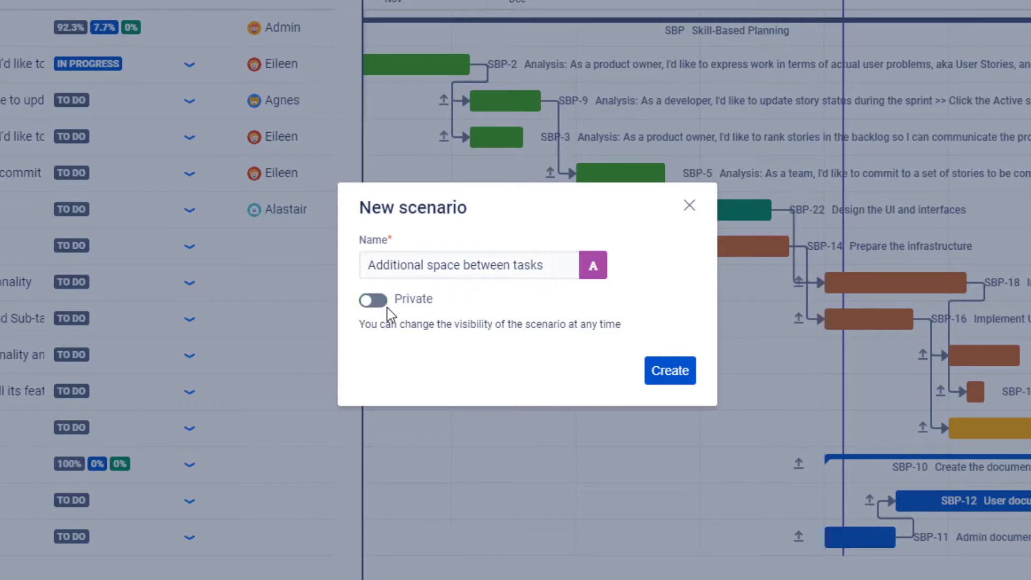
pyautogui.click(374, 299)
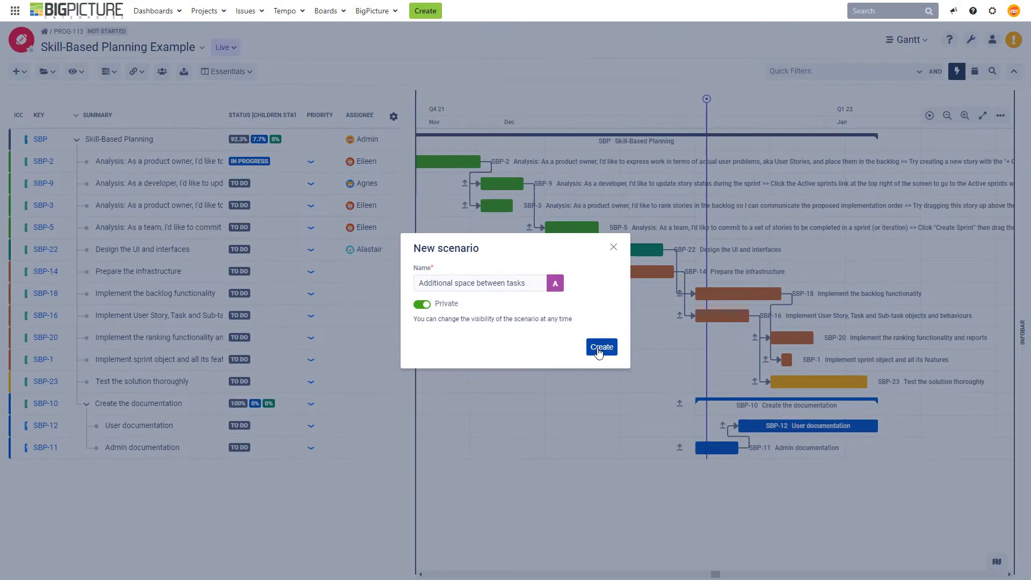
pyautogui.click(602, 347)
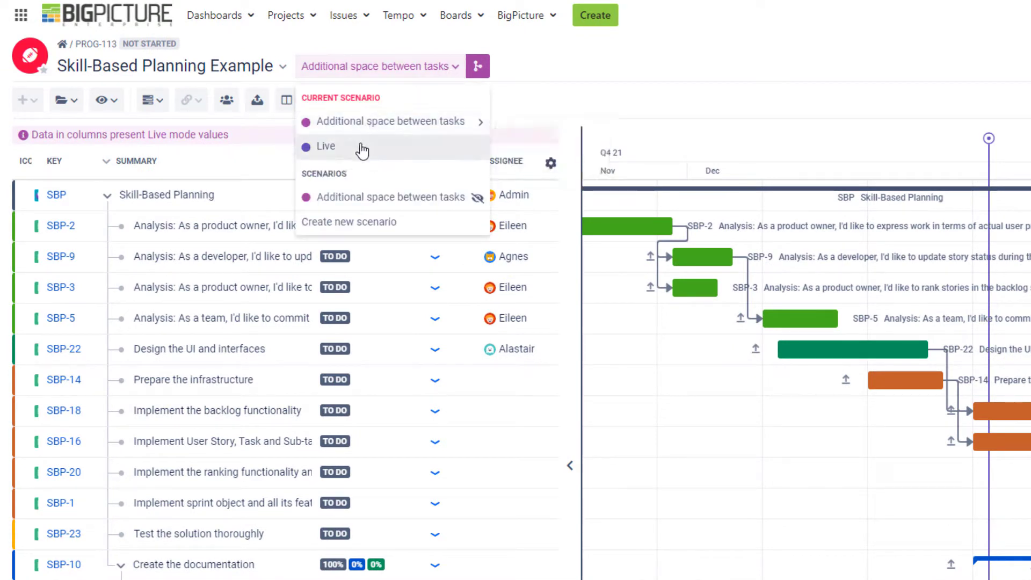
pyautogui.moveTo(417, 127)
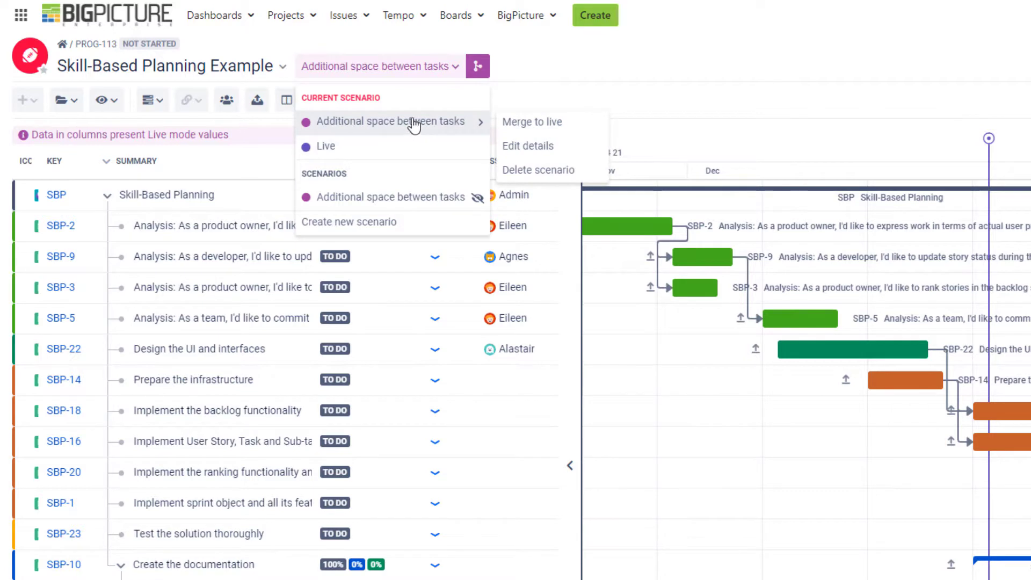
pyautogui.moveTo(419, 133)
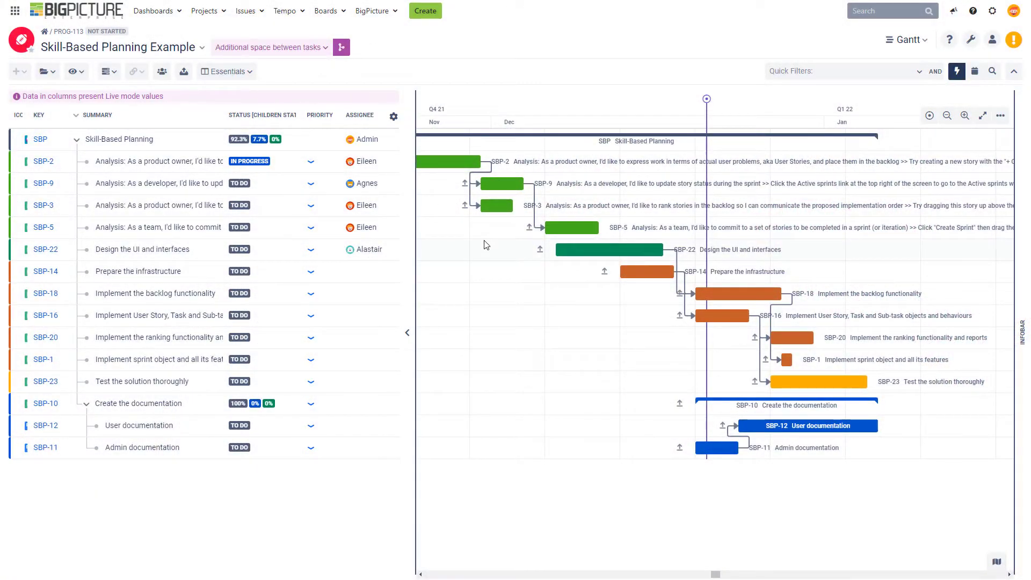
pyautogui.moveTo(464, 279)
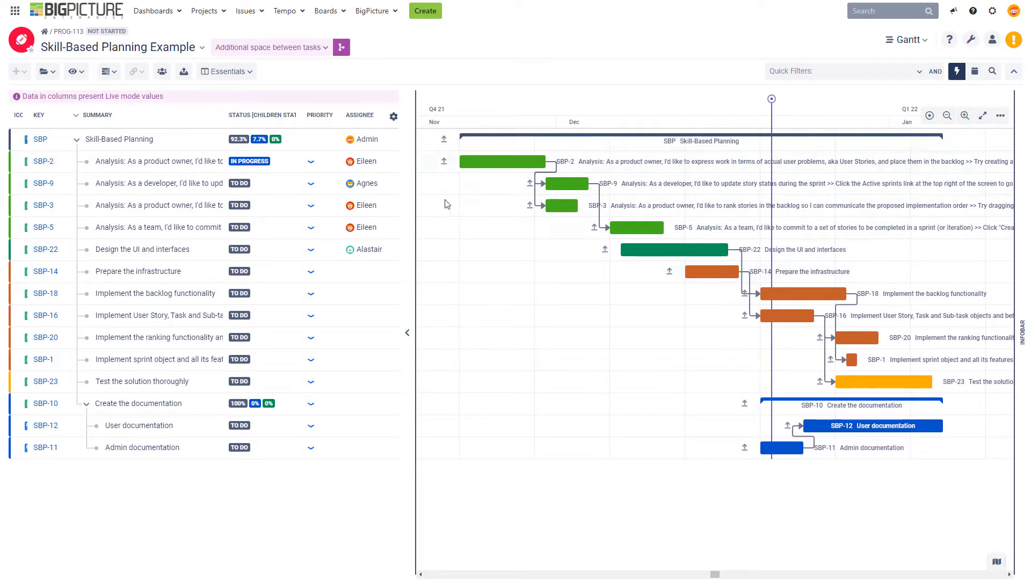
pyautogui.moveTo(528, 348)
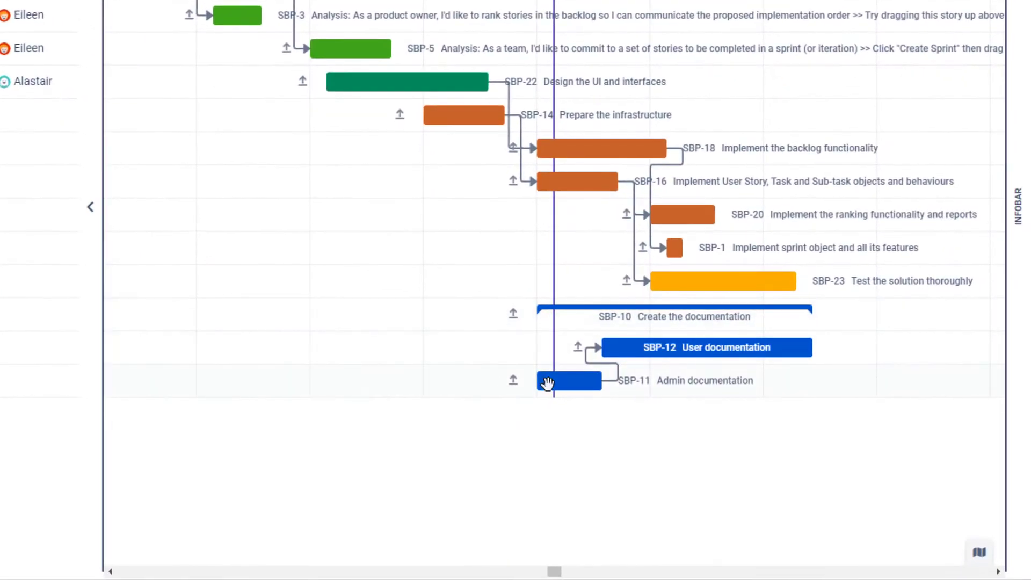
pyautogui.moveTo(572, 385)
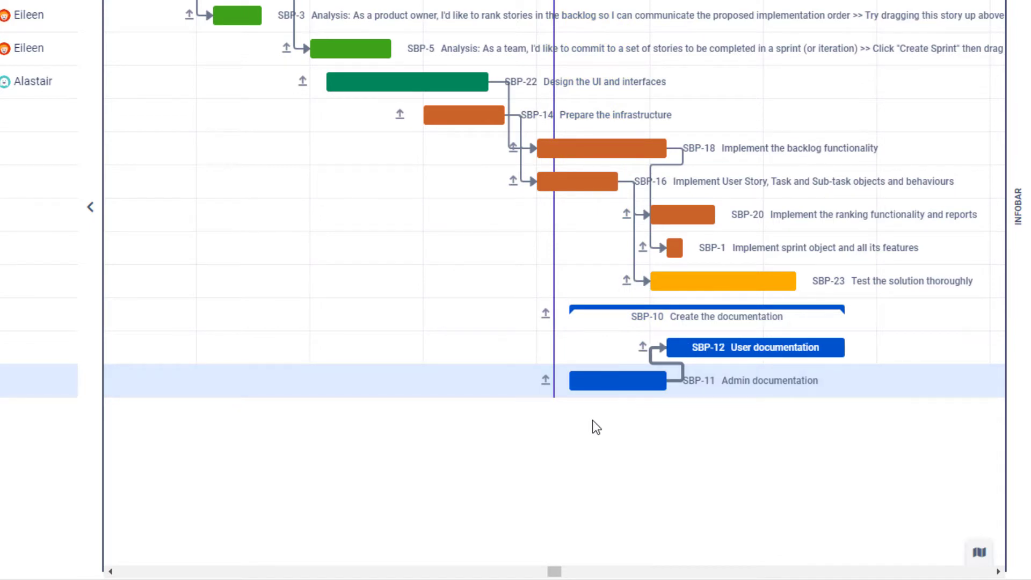
pyautogui.moveTo(663, 408)
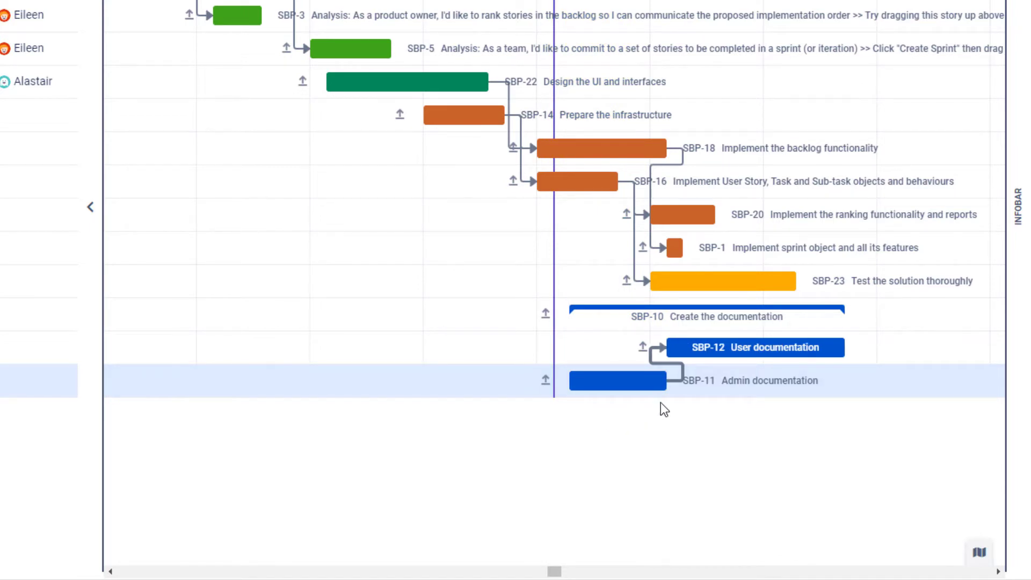
pyautogui.moveTo(679, 389)
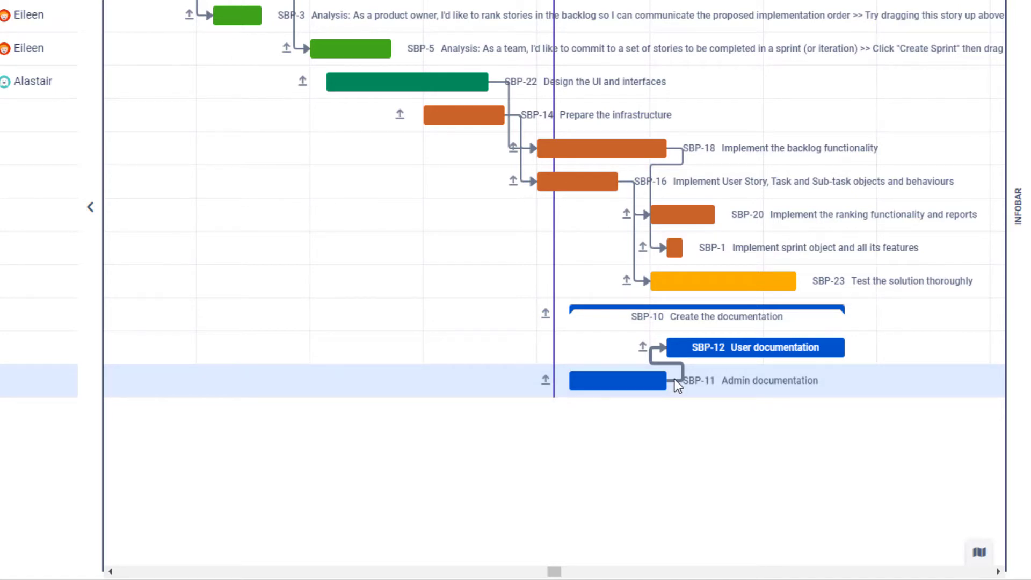
pyautogui.moveTo(764, 384)
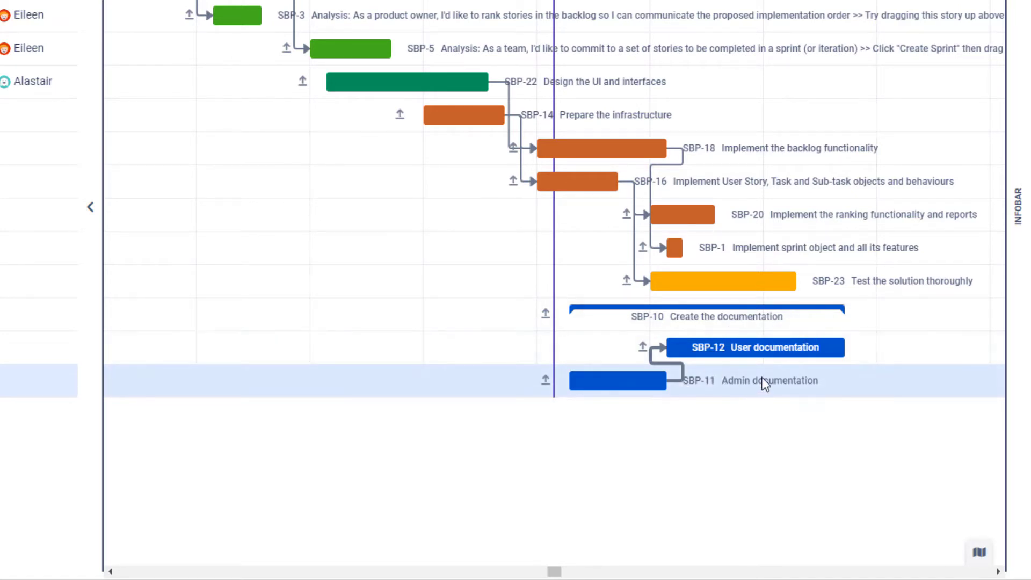
pyautogui.moveTo(726, 371)
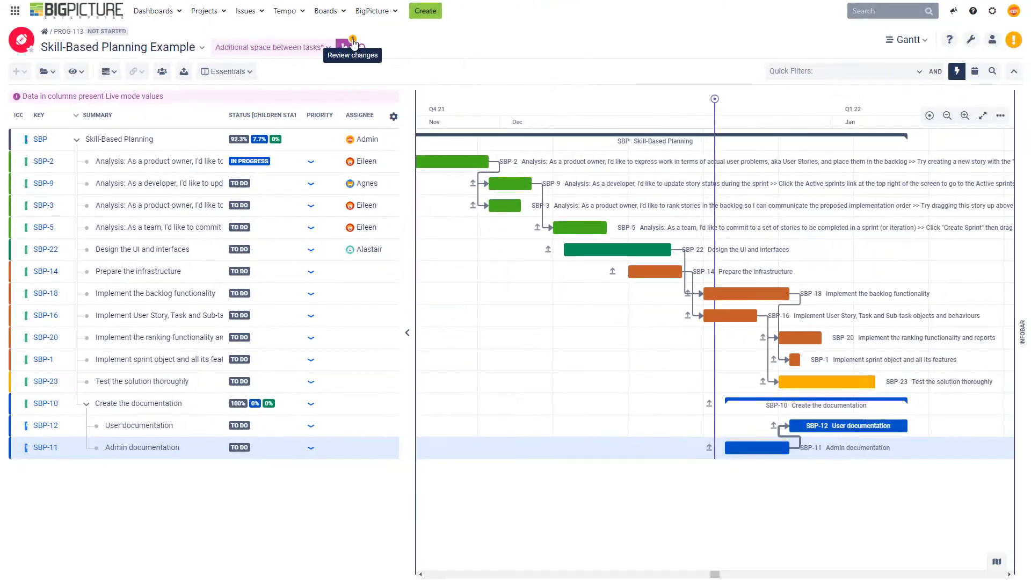
# Review the scenario history of the four moved items and cancel without merging
pyautogui.click(345, 46)
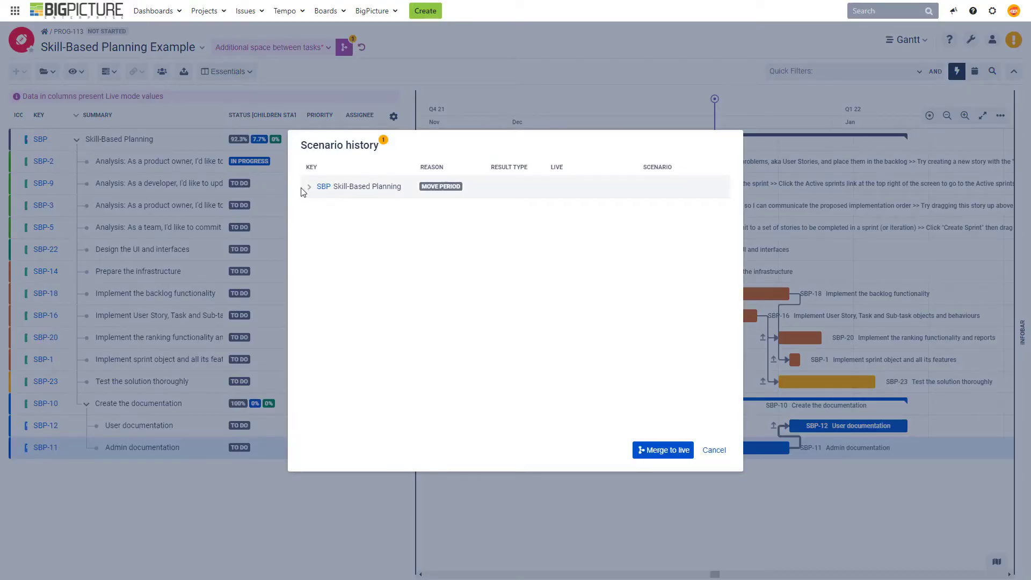
pyautogui.click(308, 187)
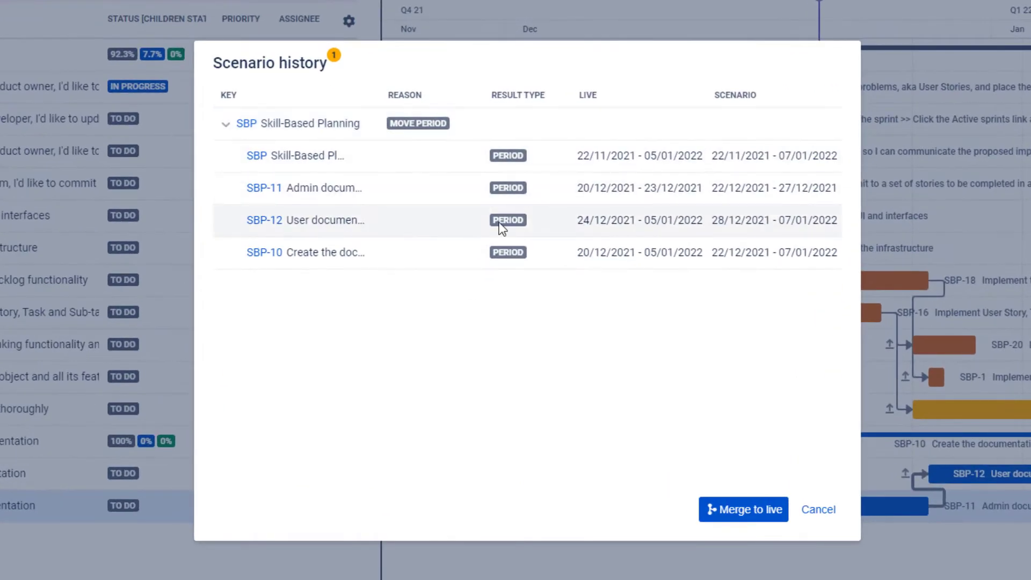
pyautogui.moveTo(413, 157)
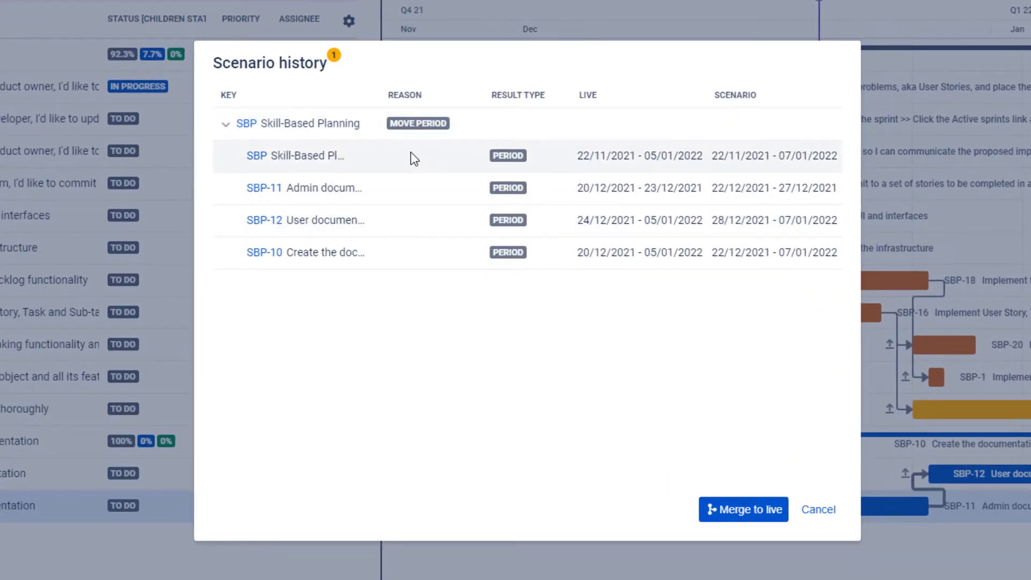
pyautogui.moveTo(425, 225)
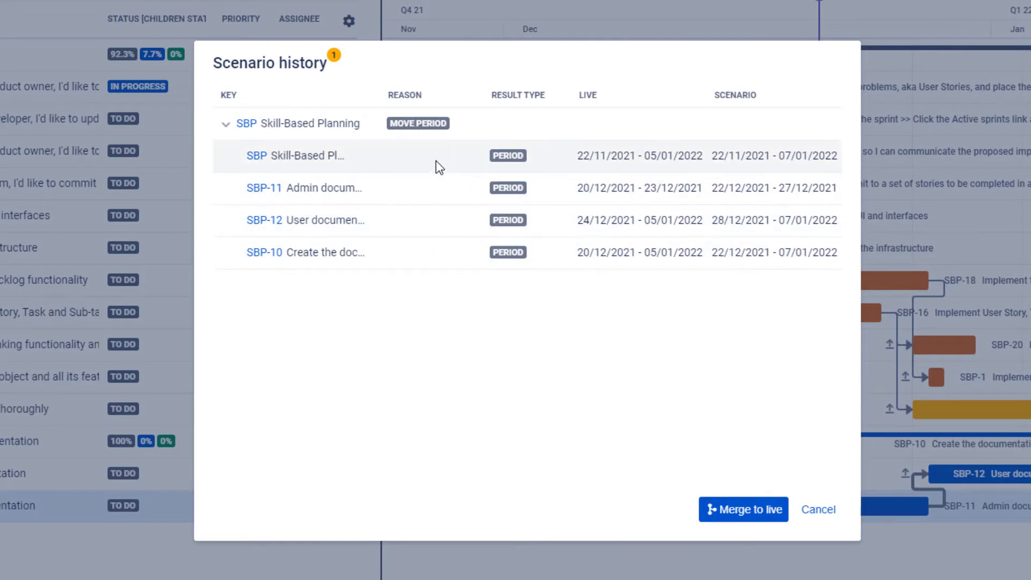
pyautogui.moveTo(337, 187)
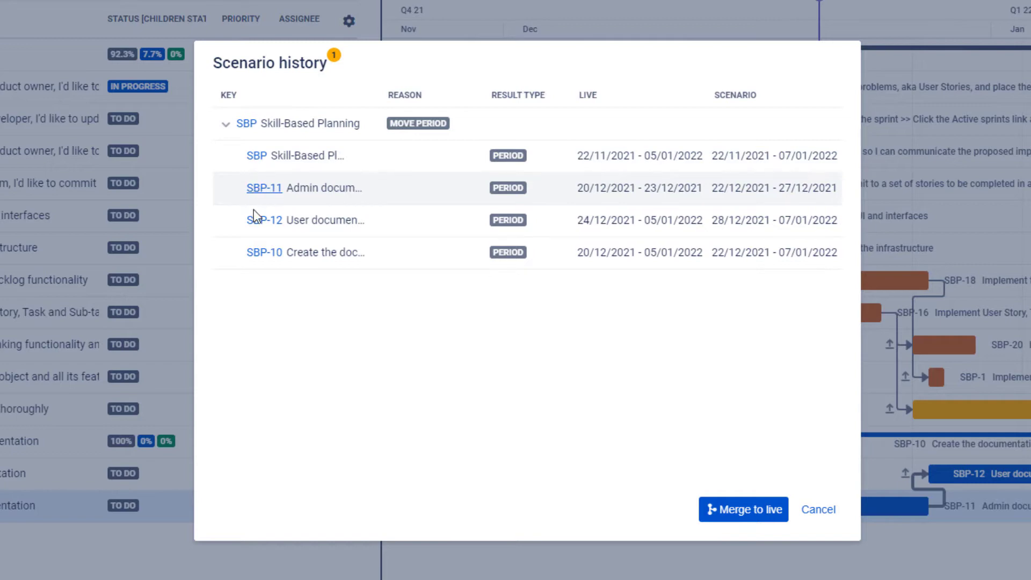
pyautogui.moveTo(645, 183)
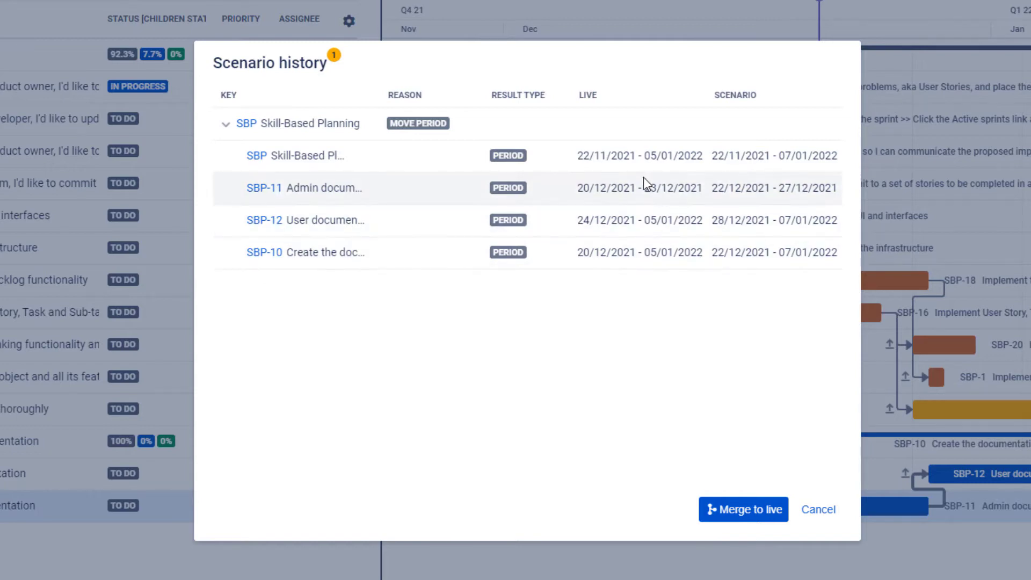
pyautogui.moveTo(685, 238)
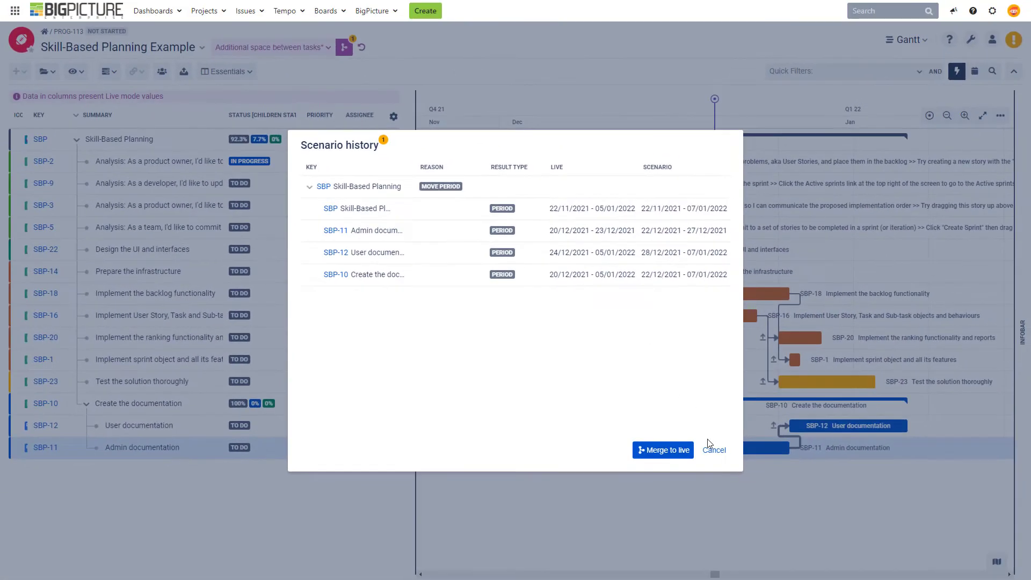
pyautogui.click(714, 449)
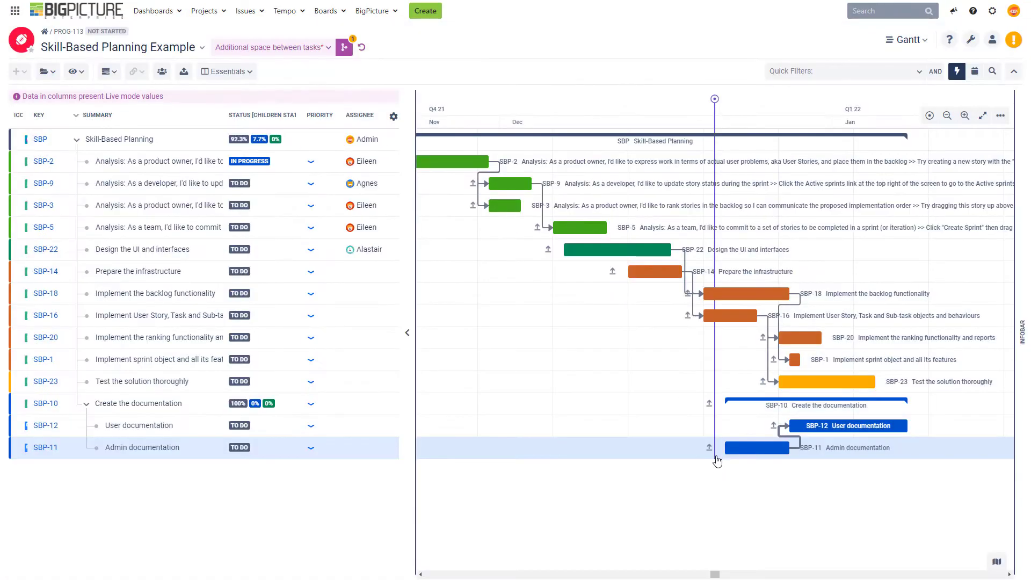
pyautogui.moveTo(679, 321)
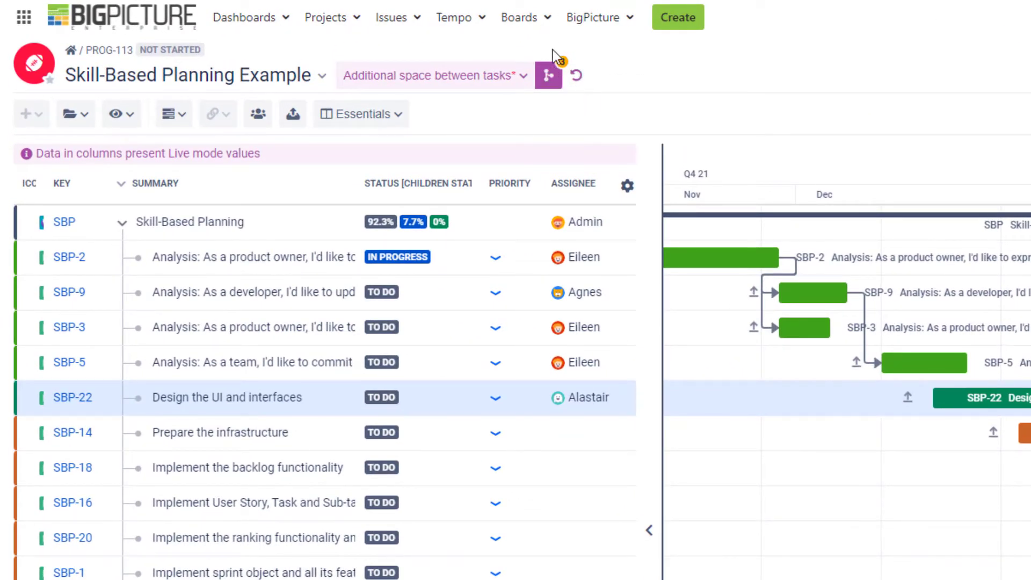
pyautogui.moveTo(548, 86)
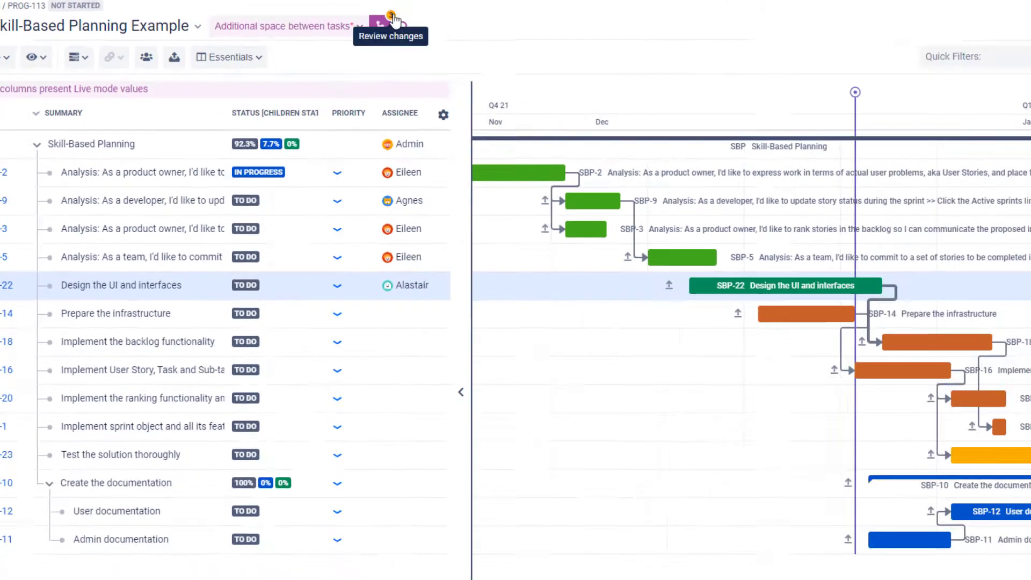
# Bring up the scenario's change history via the Review changes badge
pyautogui.click(383, 19)
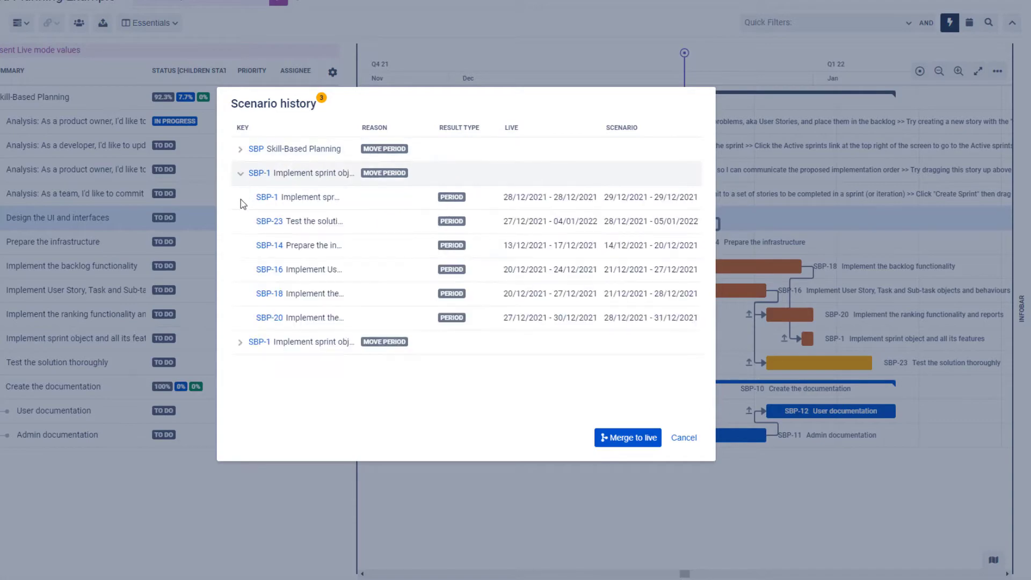
# Cancel the Scenario history dialog without merging, keeping the three recorded changes
pyautogui.click(241, 342)
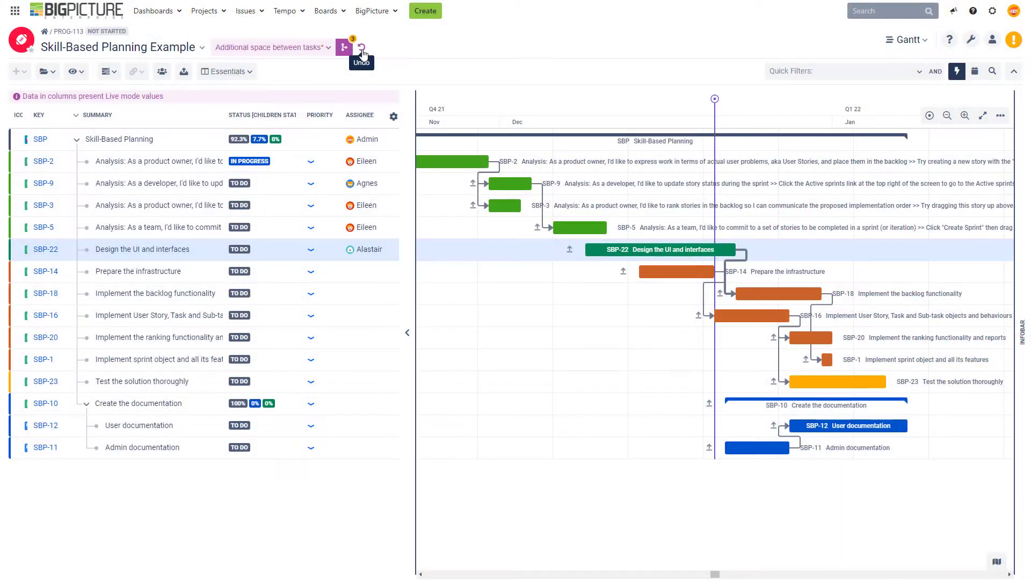
# Undo the last scenario change so Design the UI and interfaces moves back earlier
pyautogui.click(362, 47)
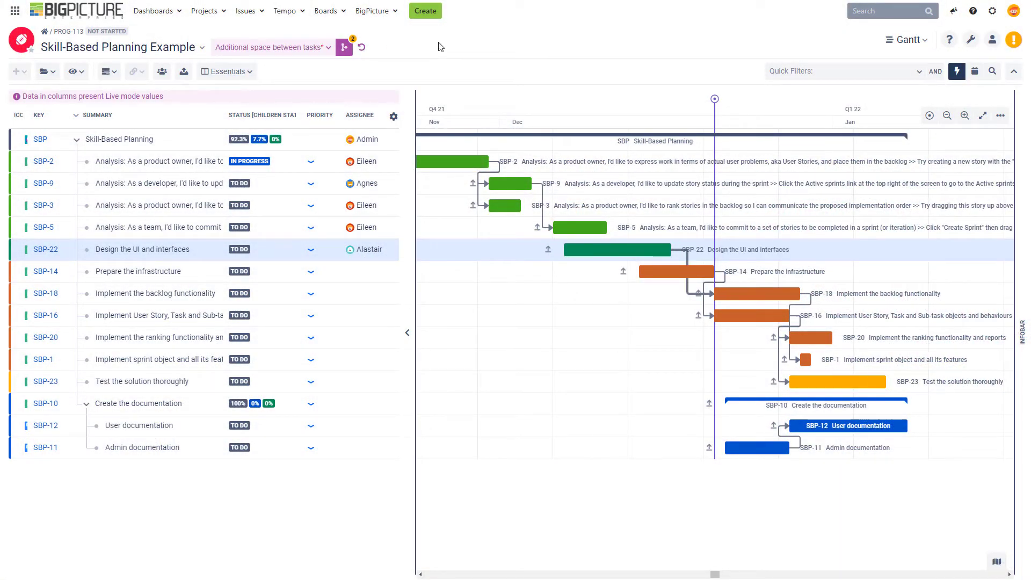
pyautogui.moveTo(595, 279)
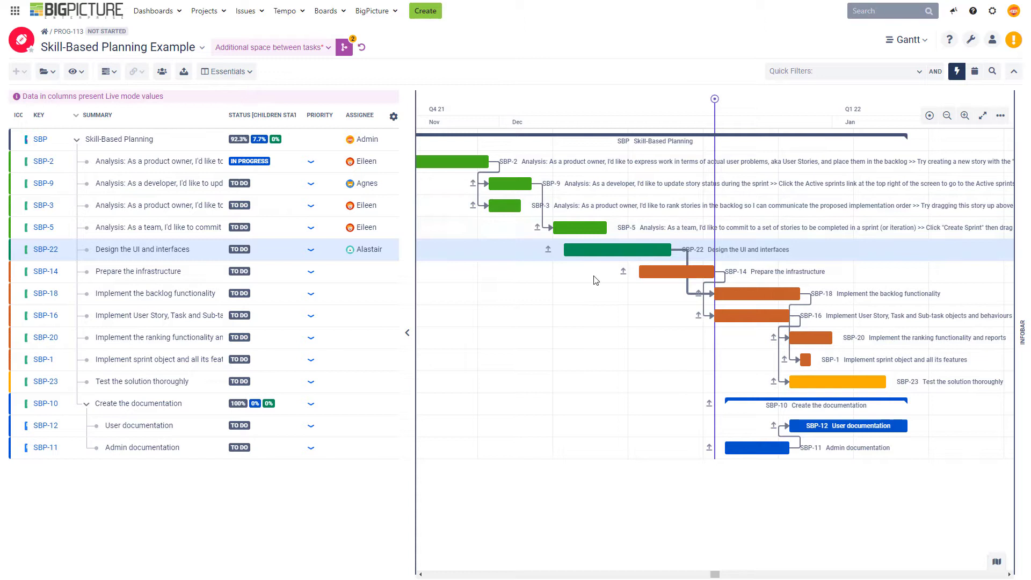
pyautogui.moveTo(567, 279)
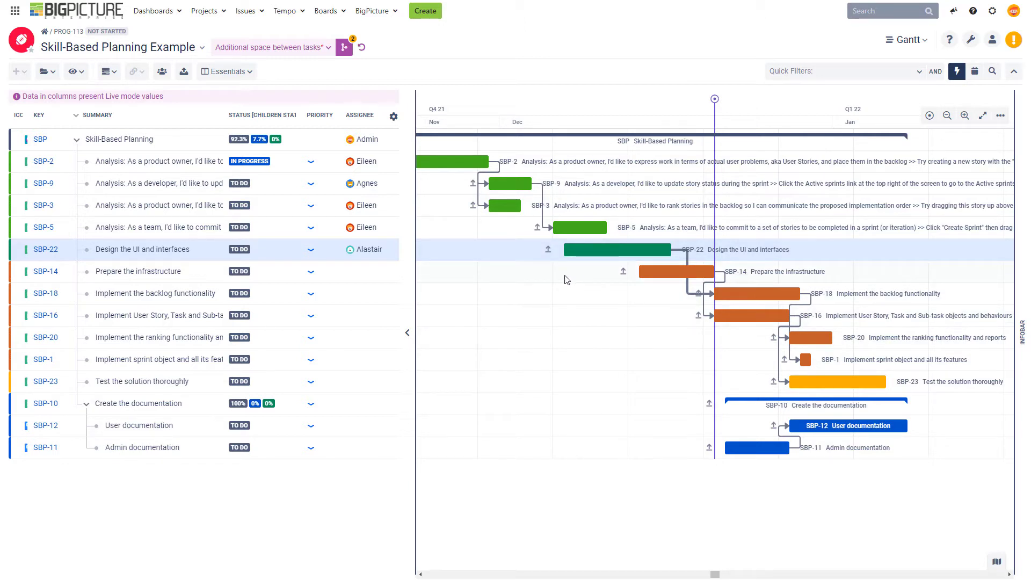
pyautogui.moveTo(350, 31)
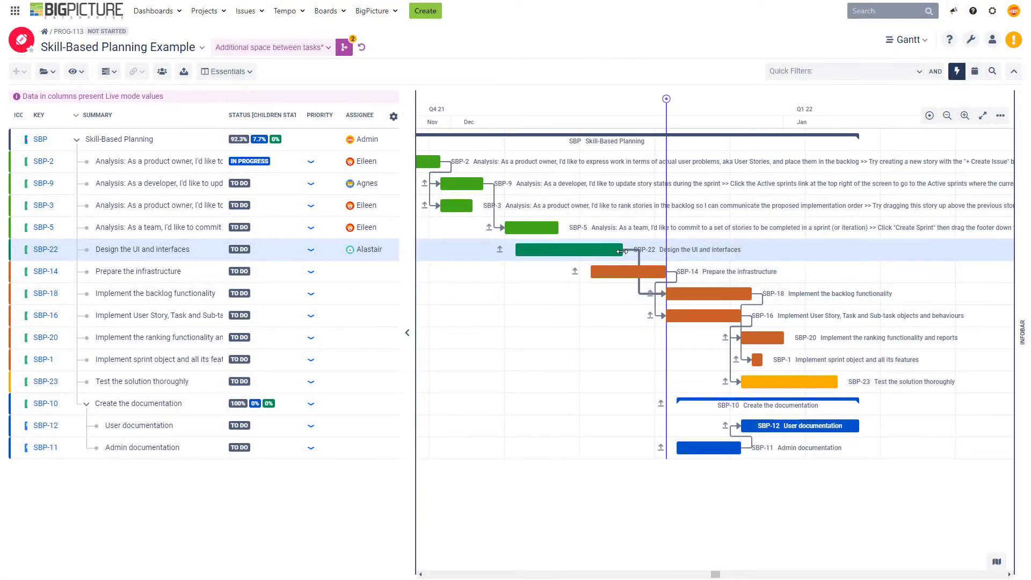
# Drag the right edge of the SBP-22 bar left so Design the UI and interfaces ends earlier
pyautogui.moveTo(622, 249); pyautogui.dragTo(661, 250)
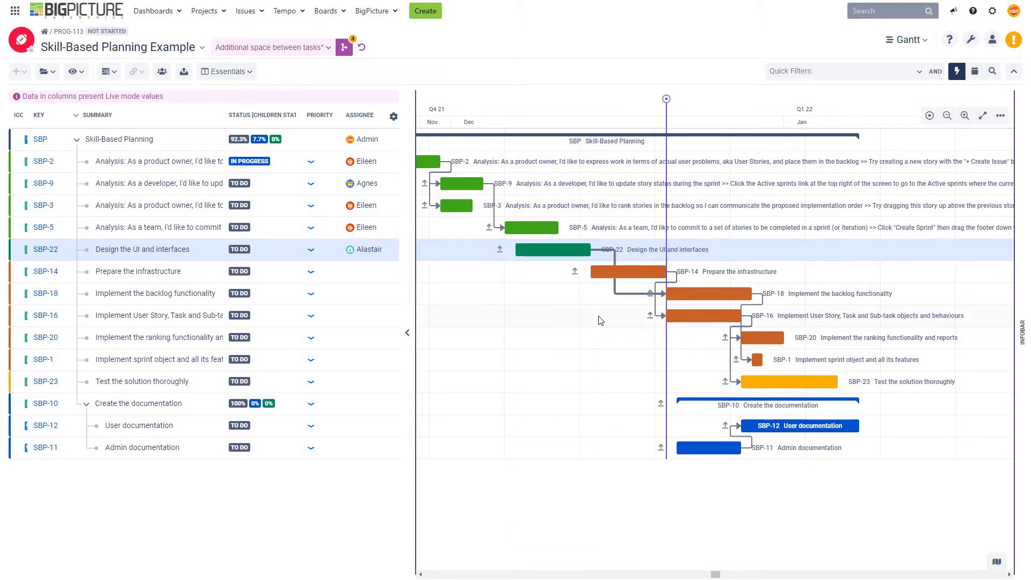
pyautogui.moveTo(602, 321)
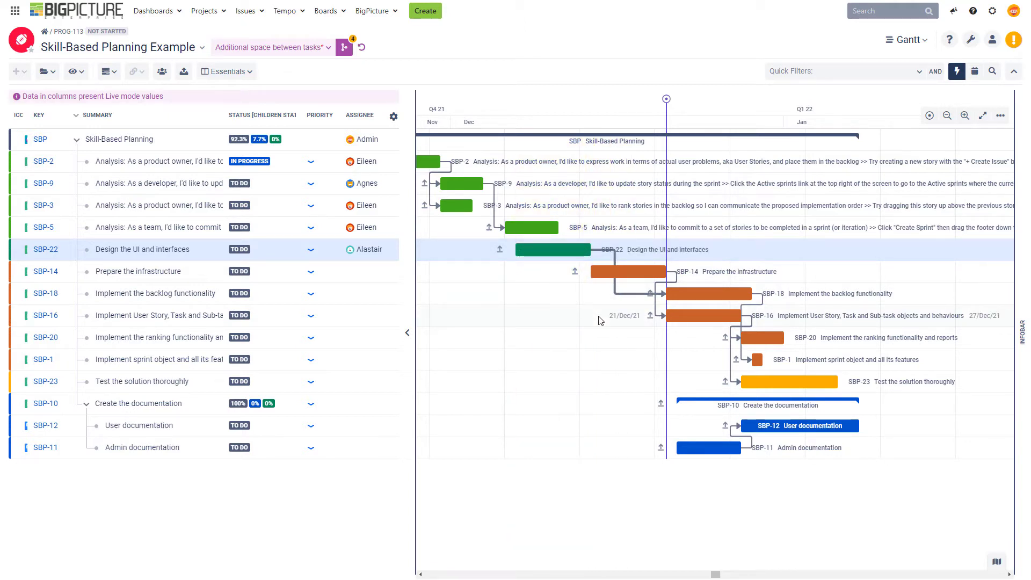
pyautogui.moveTo(590, 307)
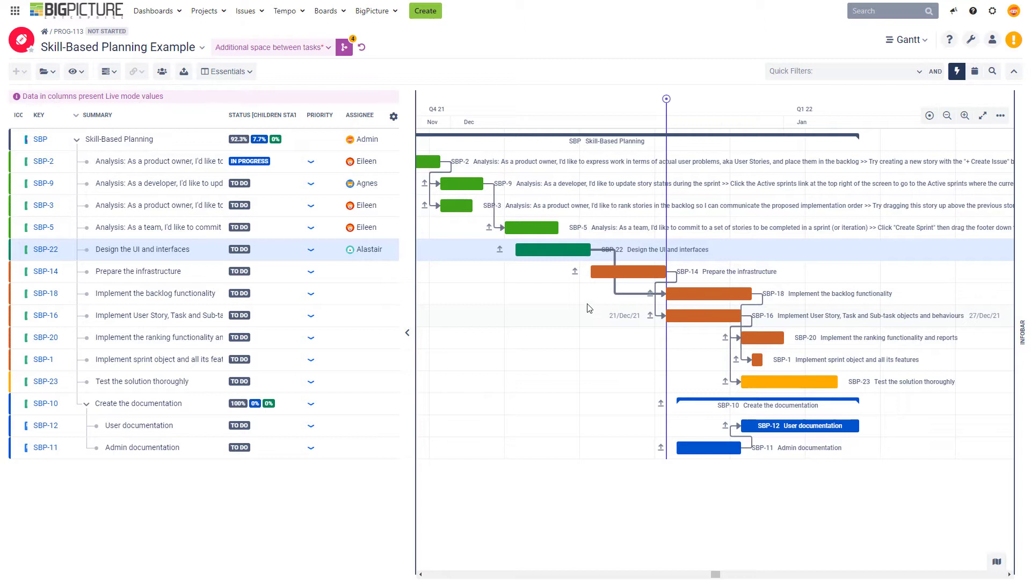
pyautogui.moveTo(559, 216)
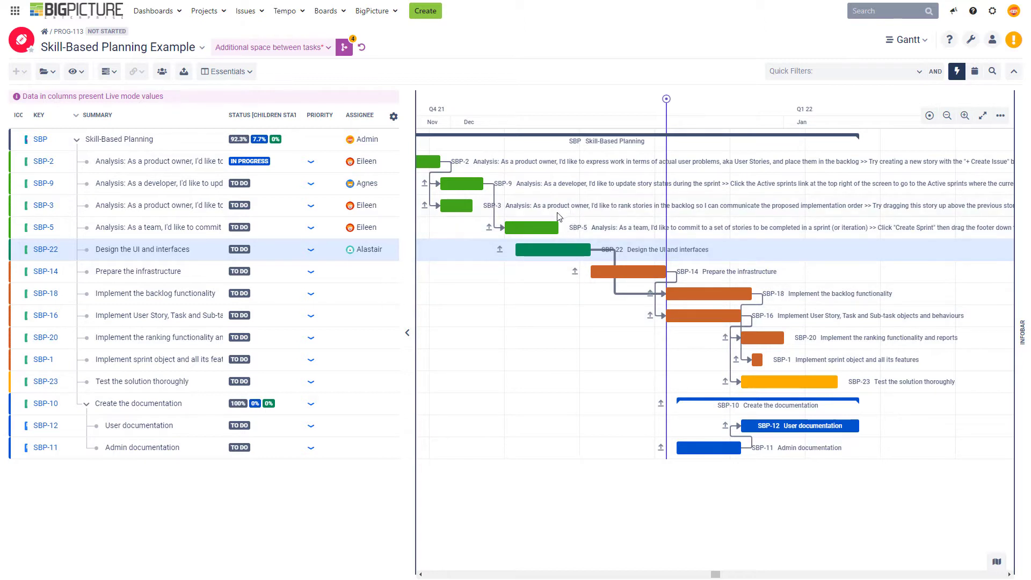
pyautogui.moveTo(532, 228)
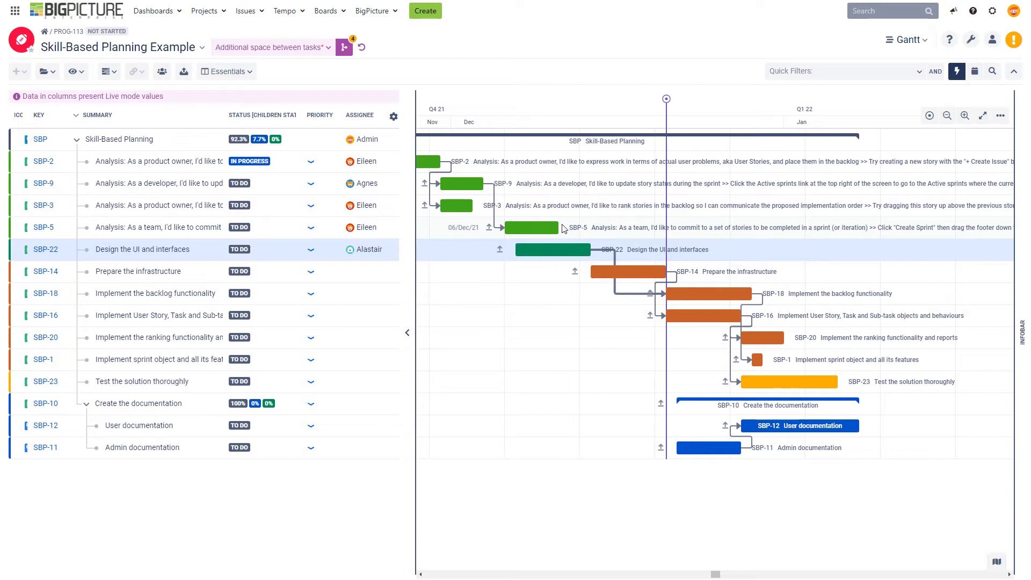
pyautogui.moveTo(565, 232)
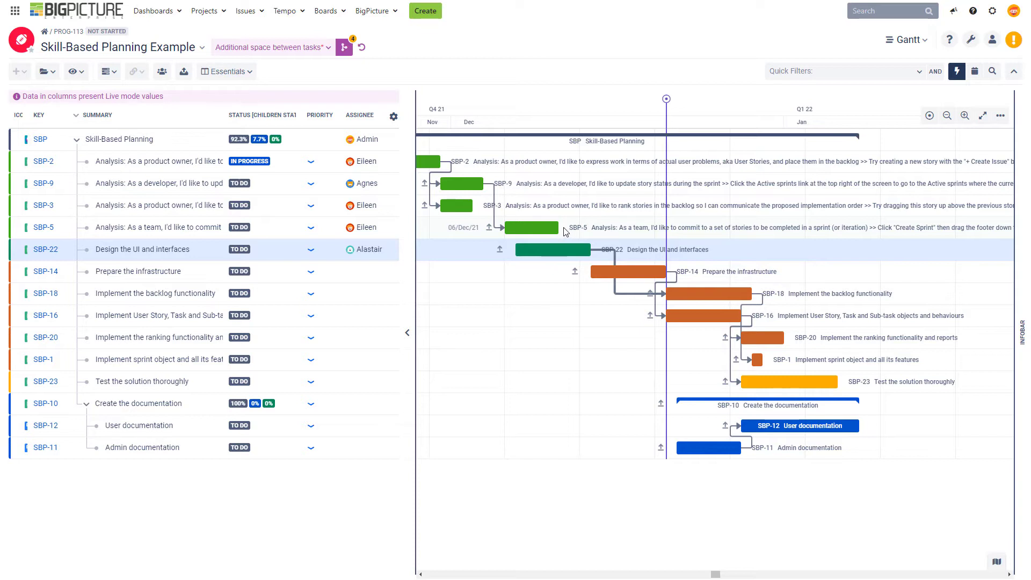